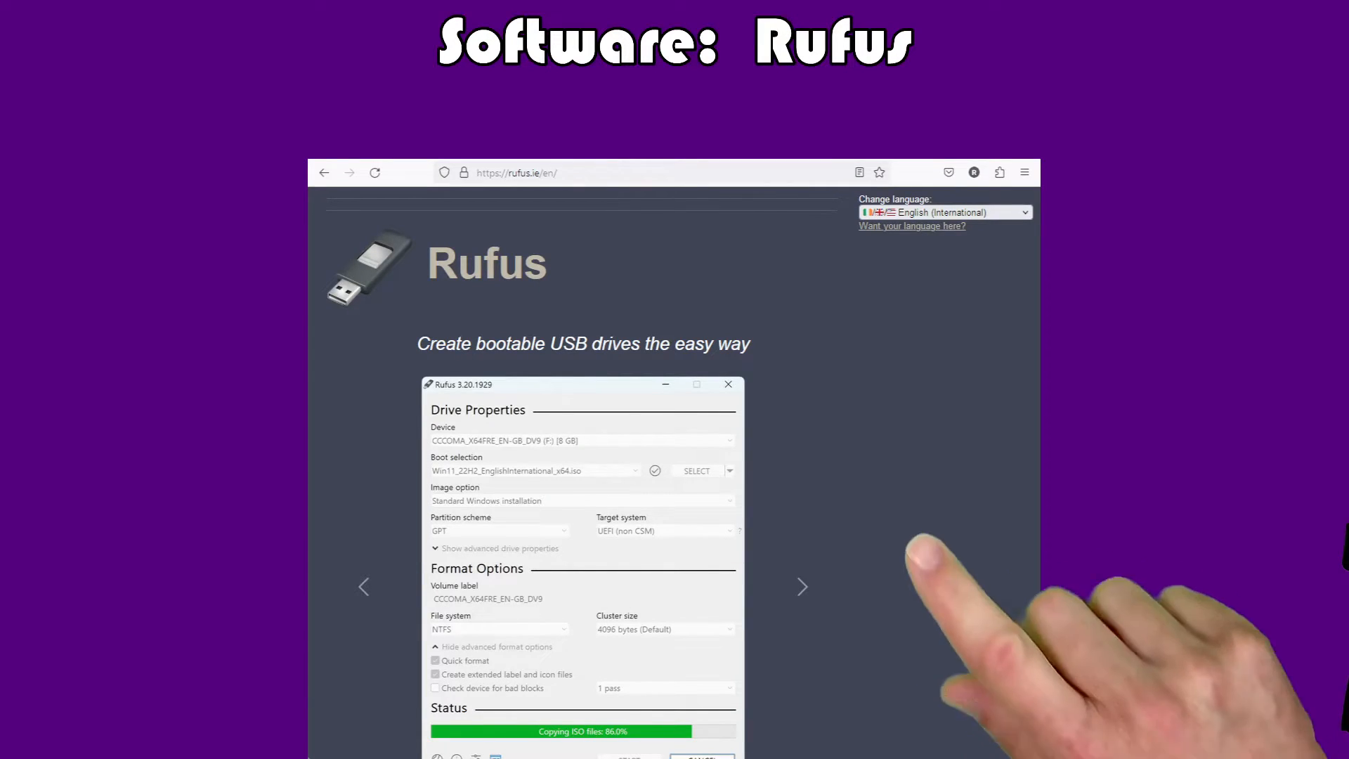
pyautogui.moveTo(524, 215)
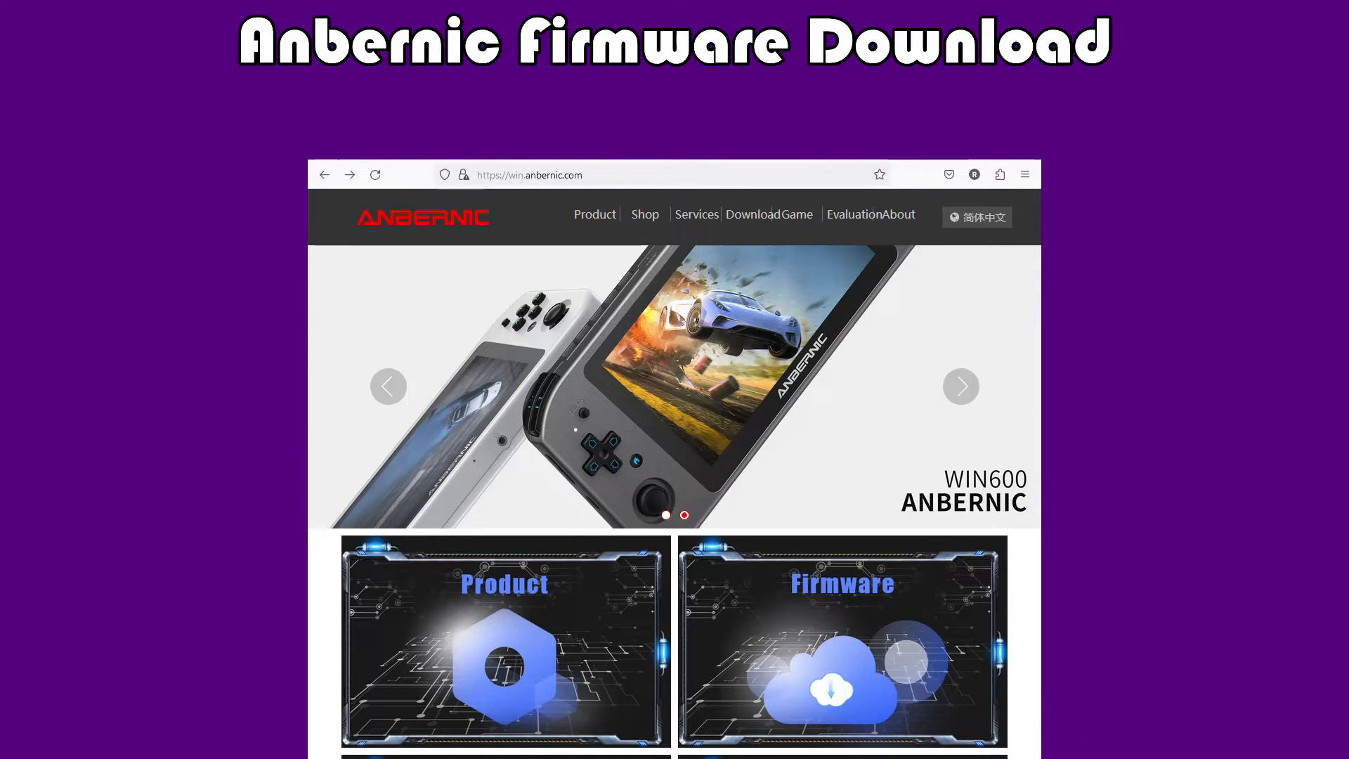
# - Open the Anbernic RG28XX firmware resources page listing RG28XX-EN-240507
pyautogui.click(842, 641)
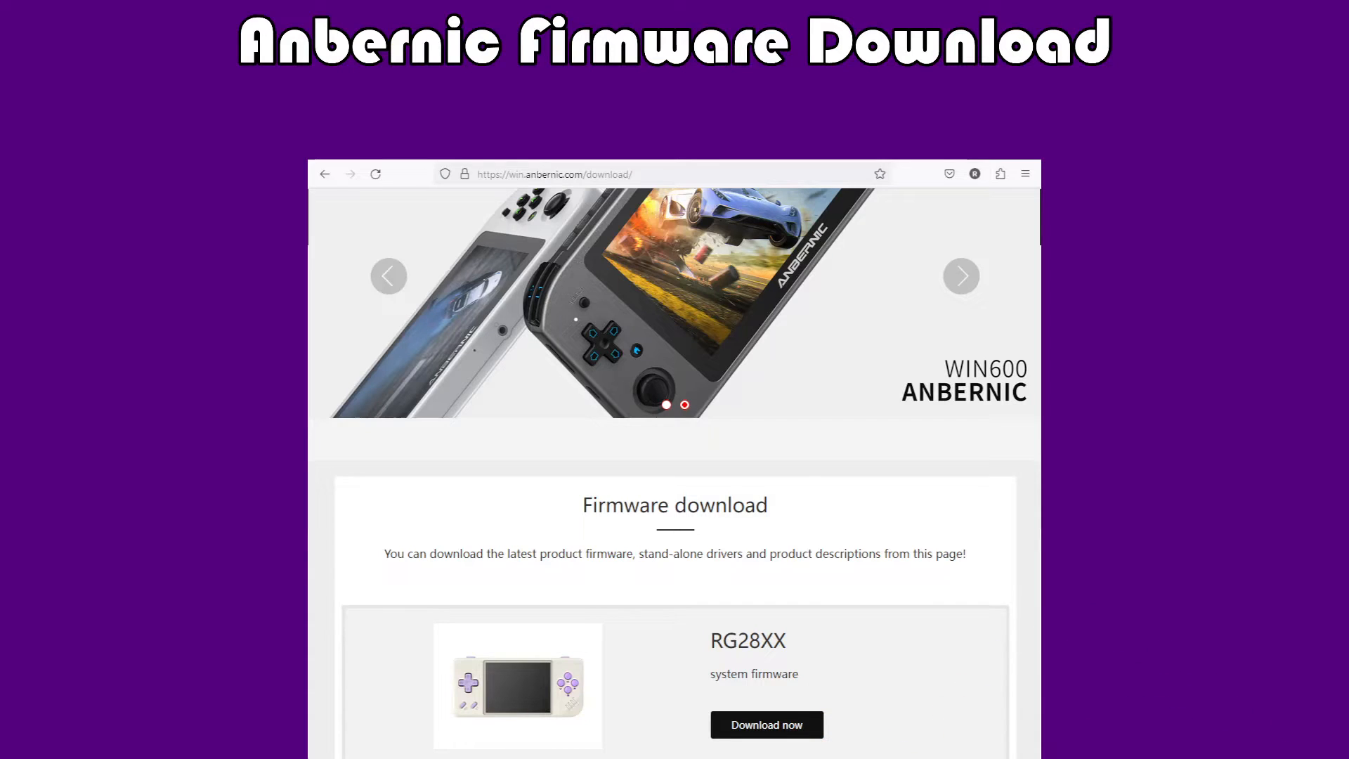
pyautogui.click(766, 724)
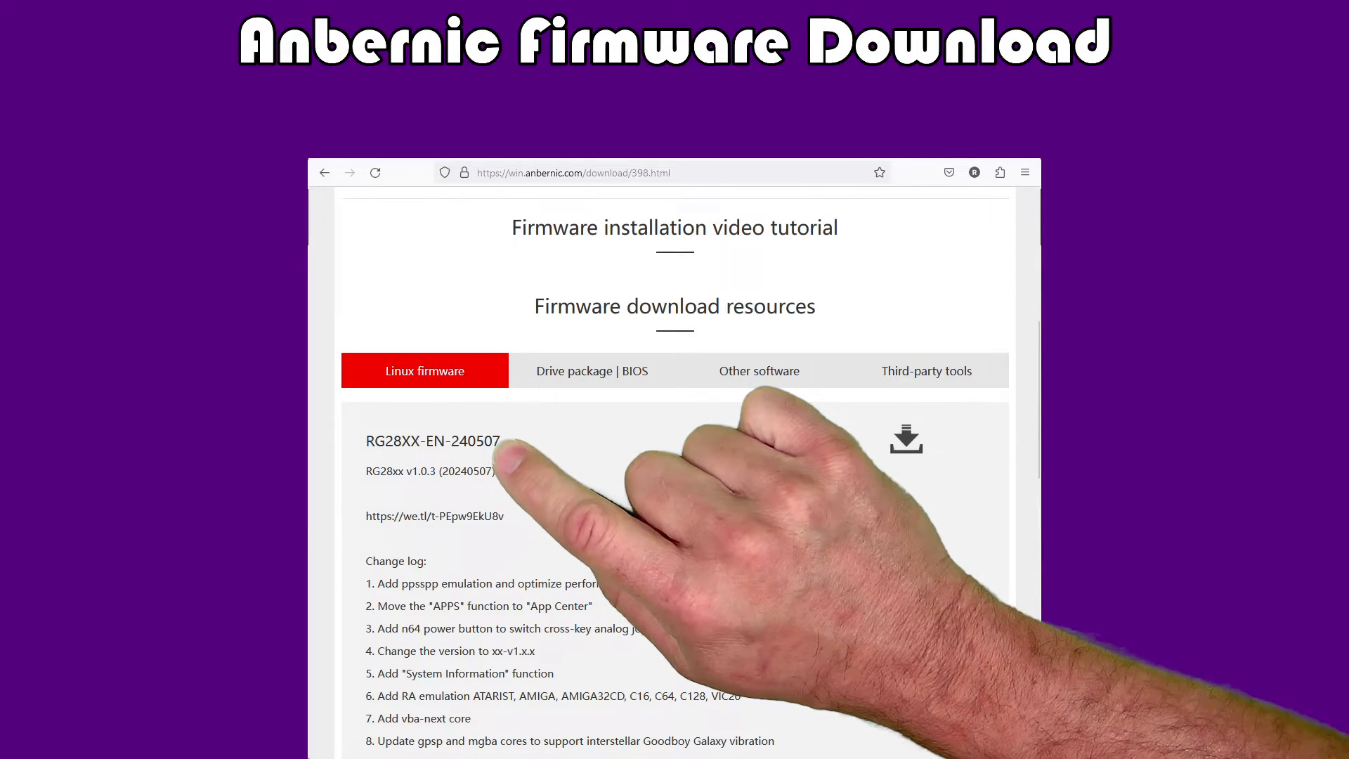
pyautogui.moveTo(507, 515)
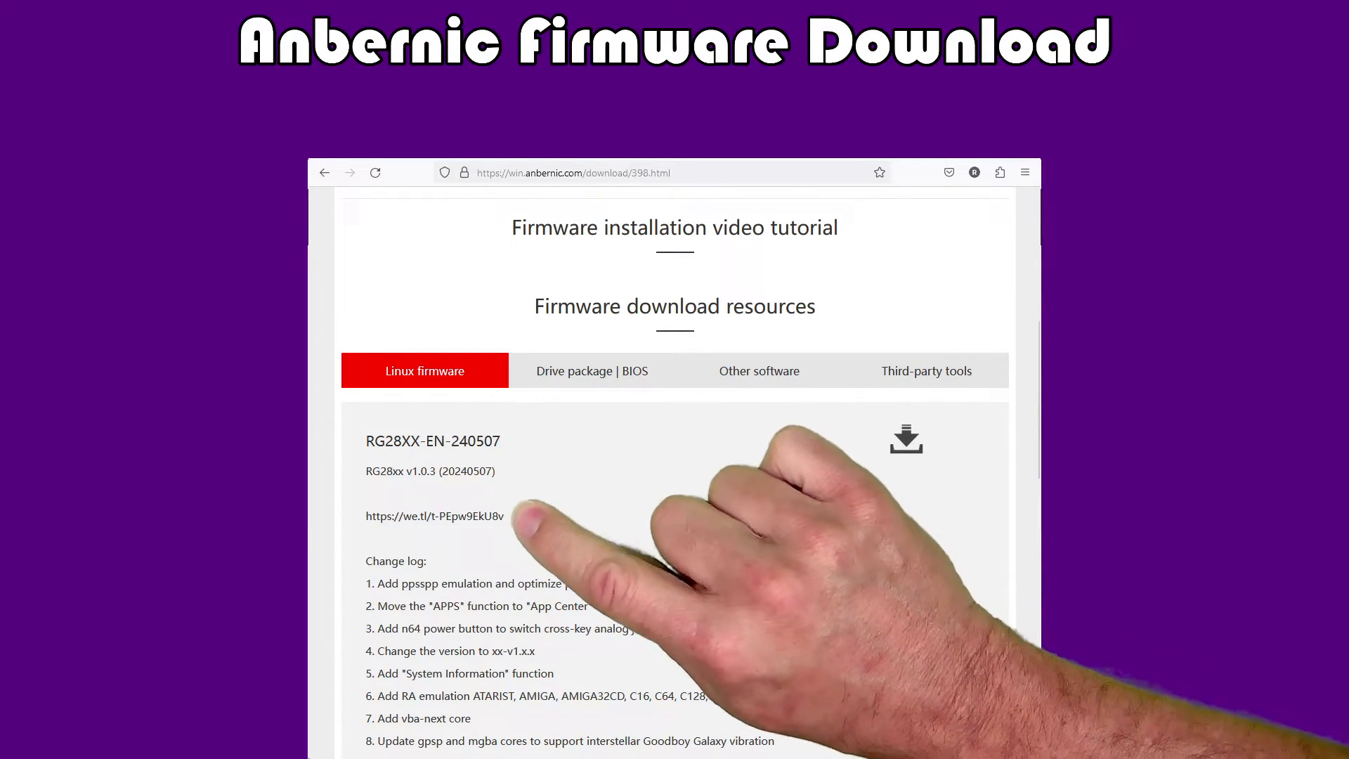
pyautogui.moveTo(515, 524)
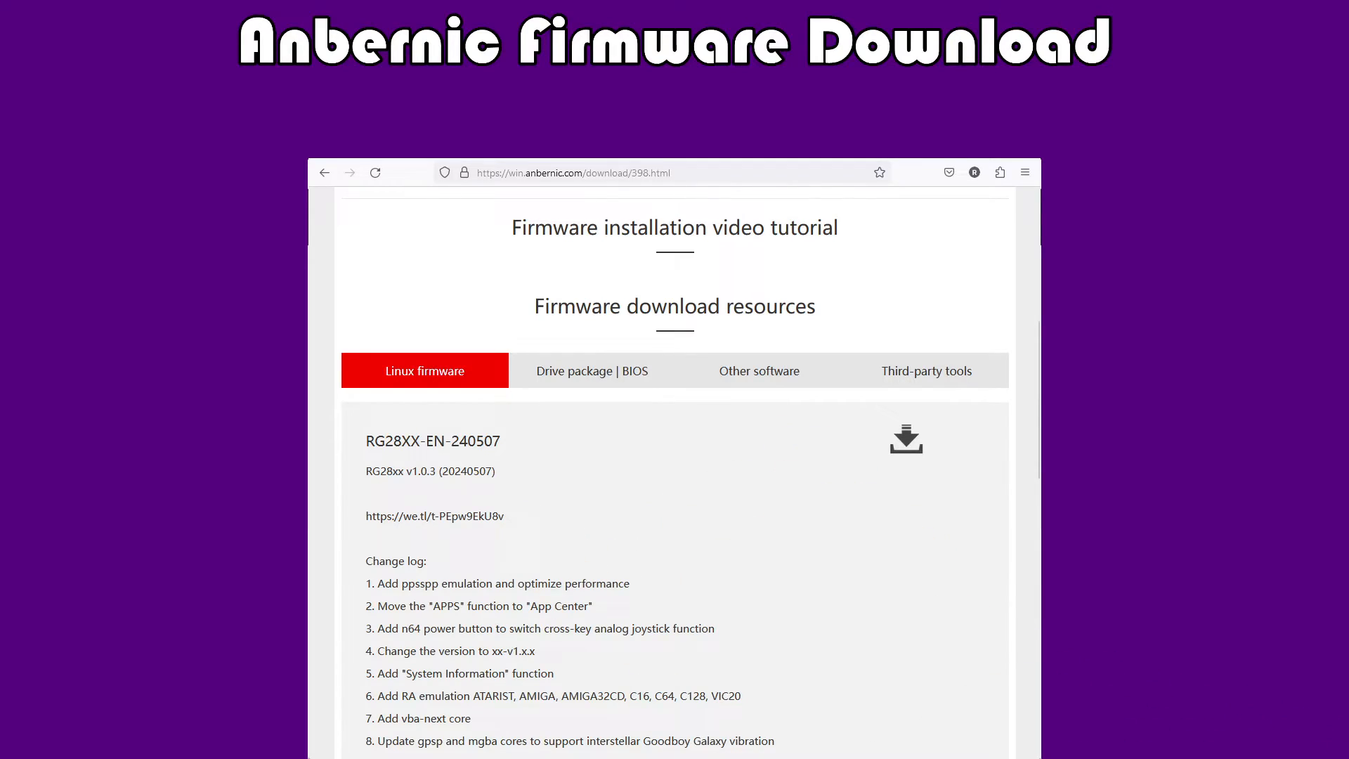
pyautogui.click(905, 437)
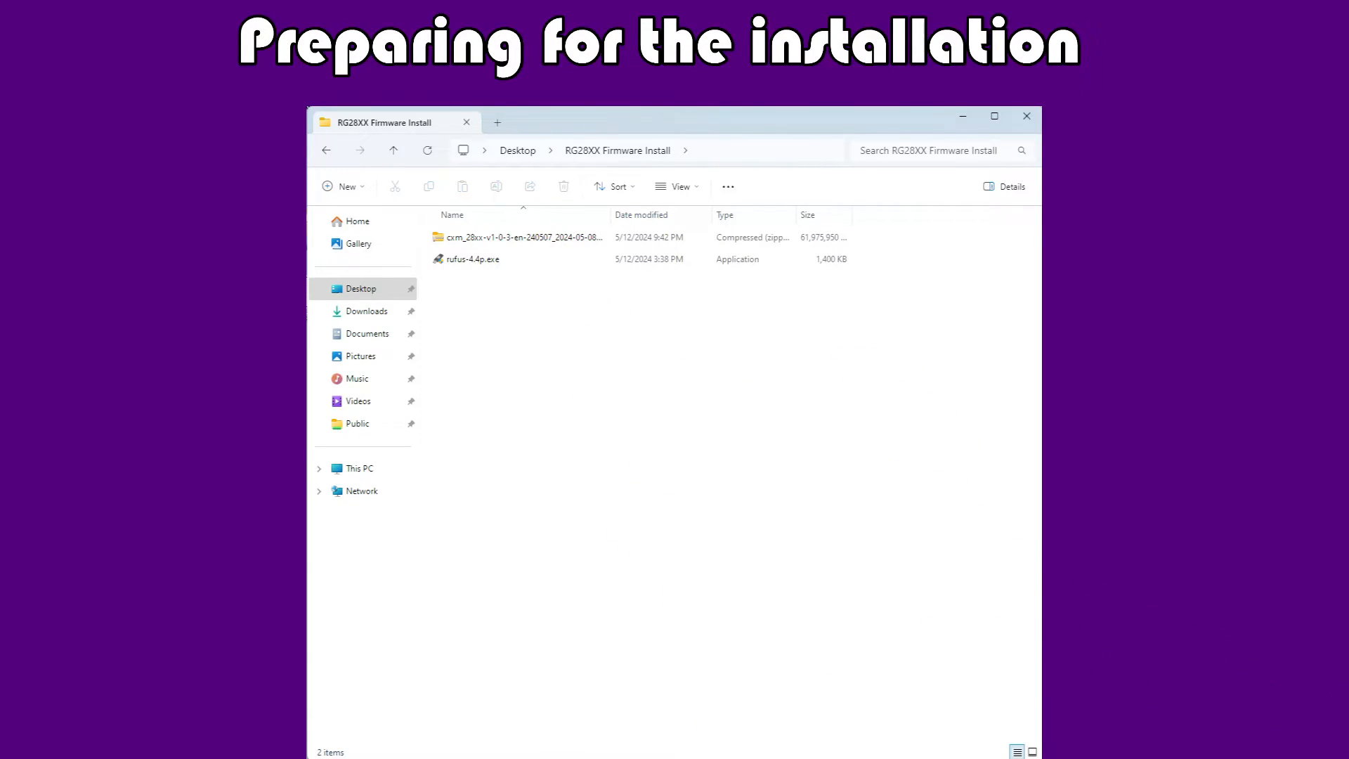
# - Unpack the firmware zip into a 28XX-V1.0.3-EN-240507 folder and browse into it
pyautogui.doubleClick(520, 238)
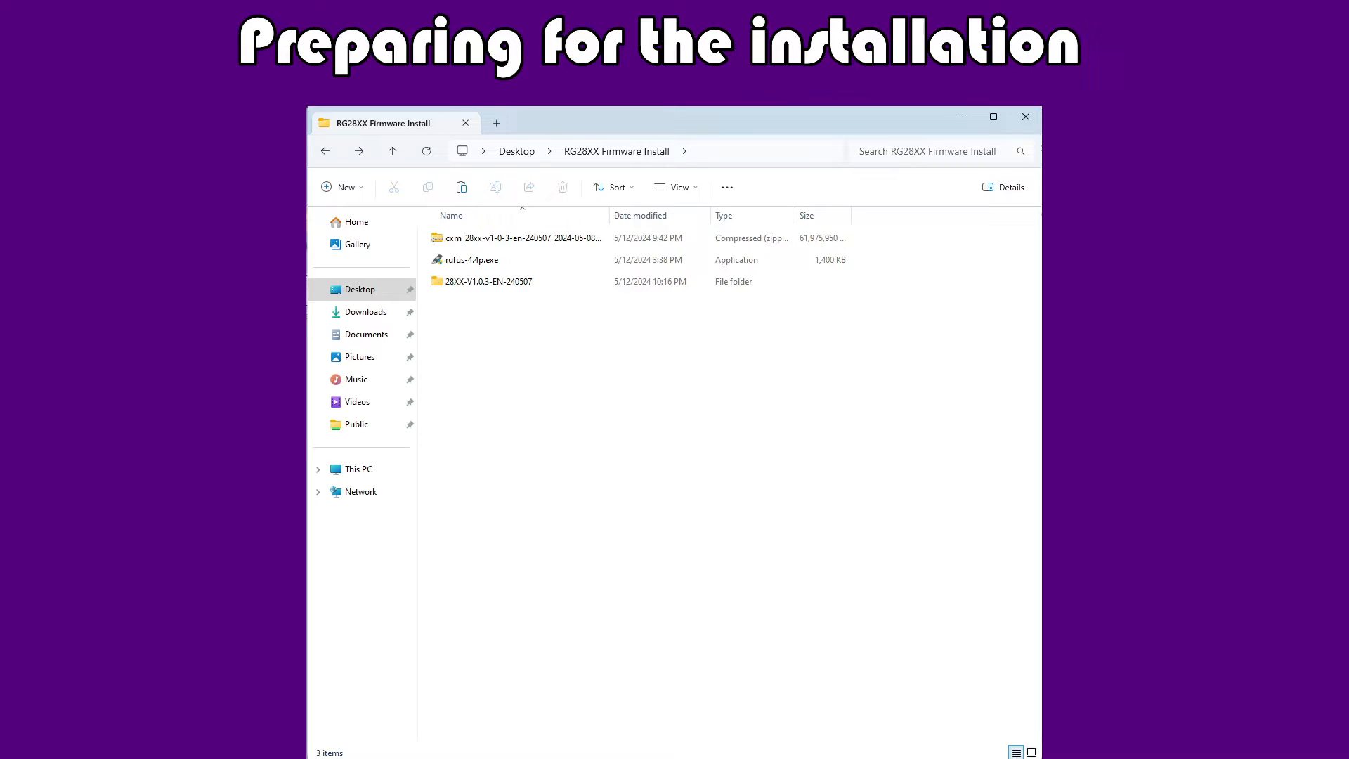
pyautogui.doubleClick(487, 281)
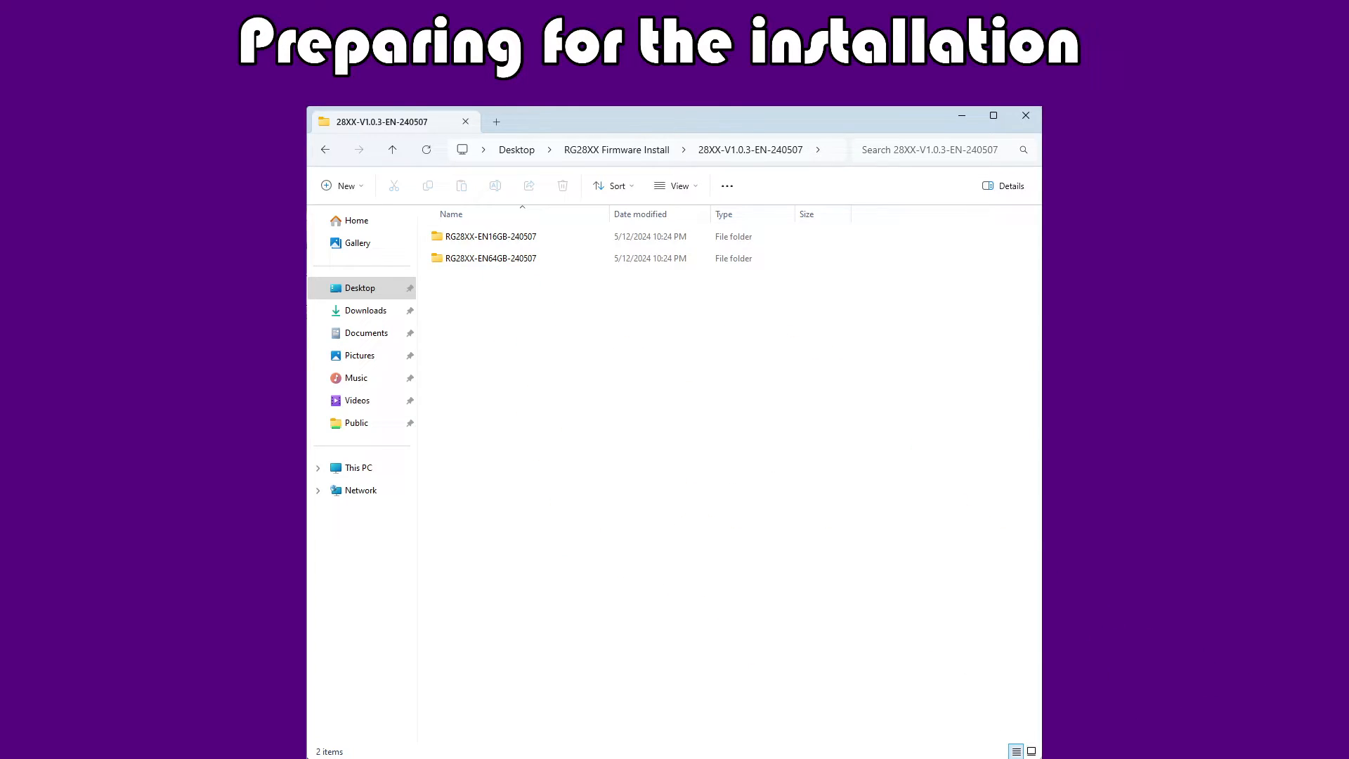
# - Browse into the RG28XX-EN64GB-240507 folder with the split archive parts
pyautogui.doubleClick(492, 257)
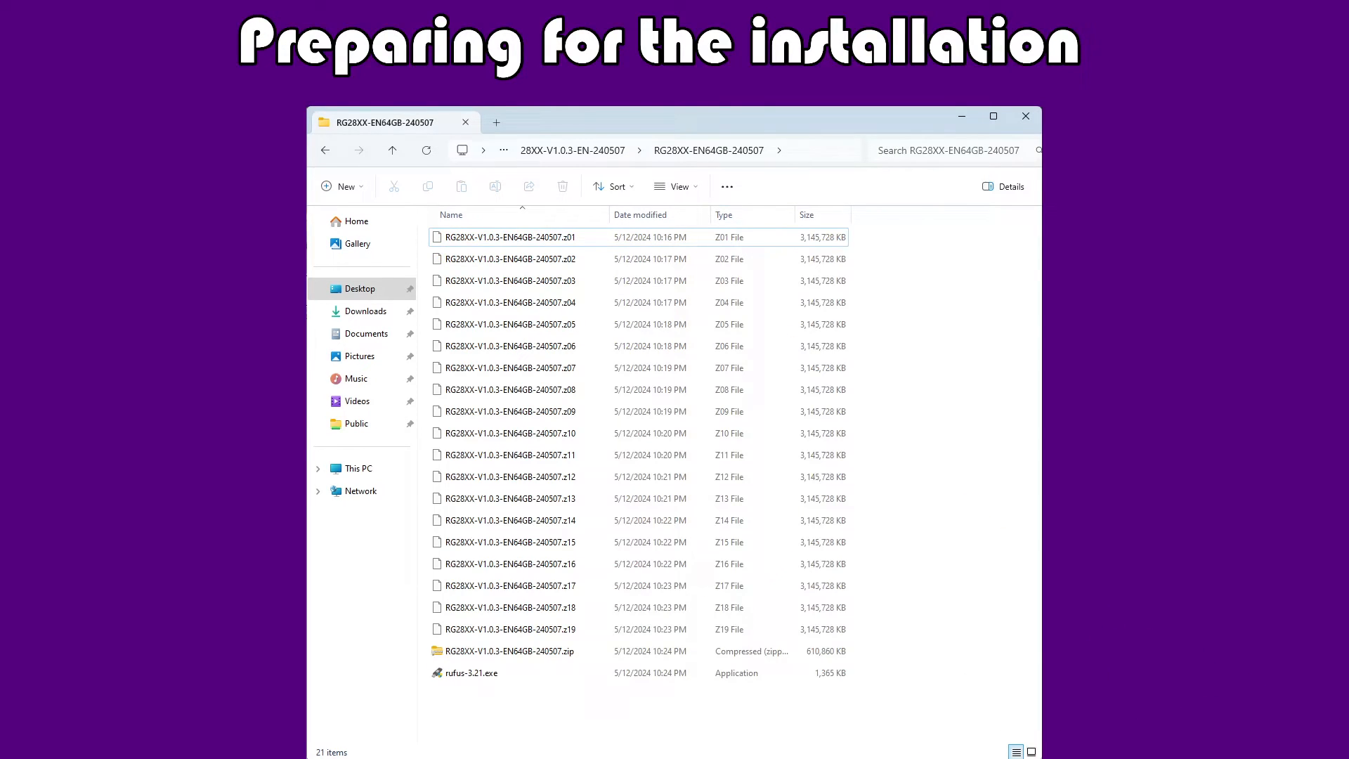
pyautogui.click(508, 236)
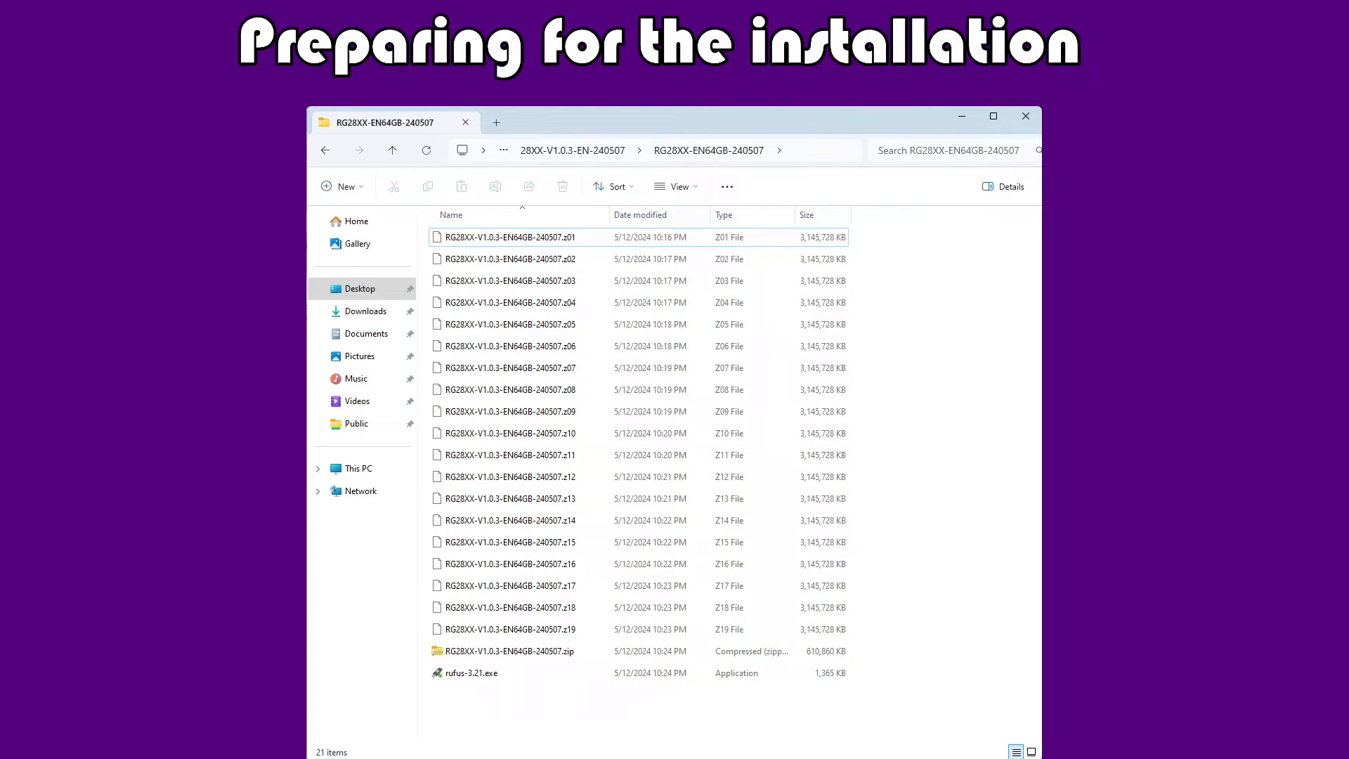
# - Extract RG28XX-V1.0.3-EN64GB-240507.IMG into the RG28XX Firmware Install folder
pyautogui.doubleClick(507, 650)
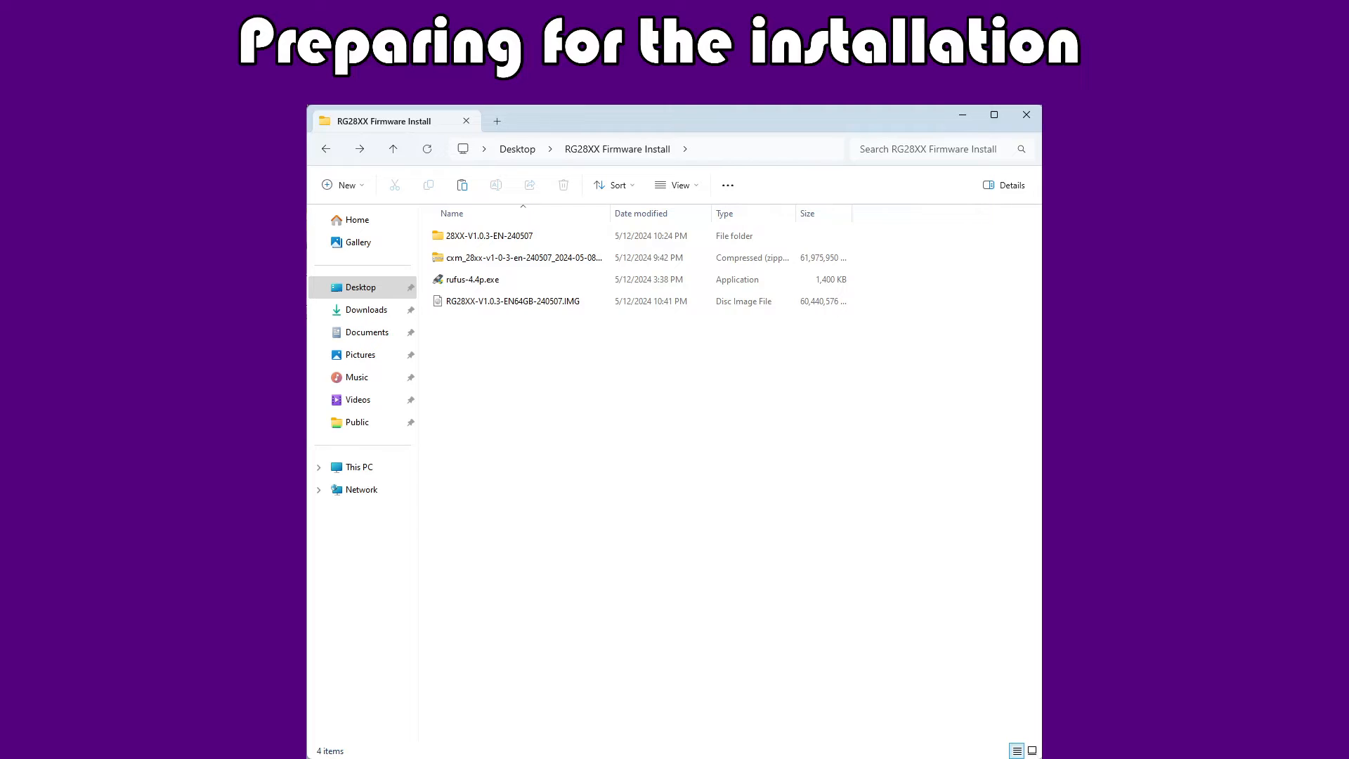
# - Launch Rufus with the 64 GB NO_LABEL (E:) microSD card as target device
pyautogui.doubleClick(471, 279)
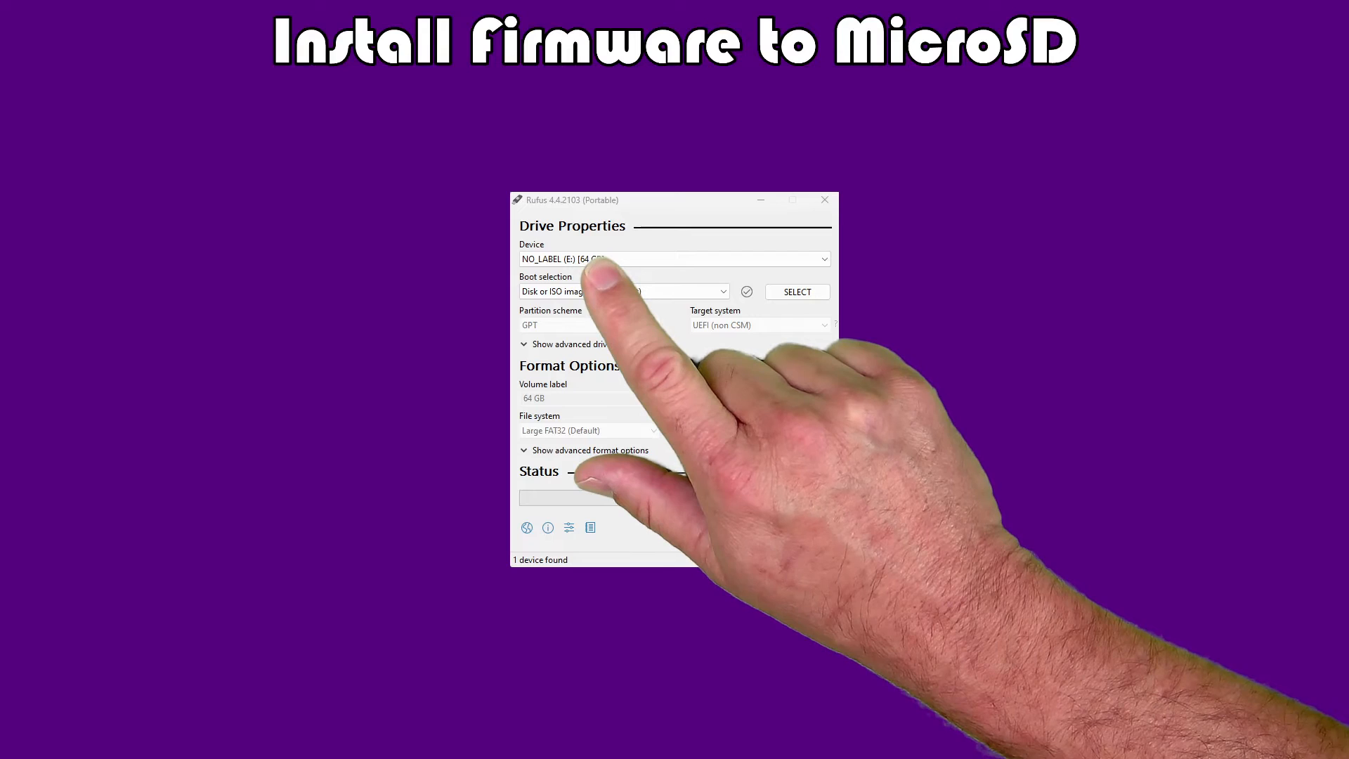
pyautogui.moveTo(593, 263)
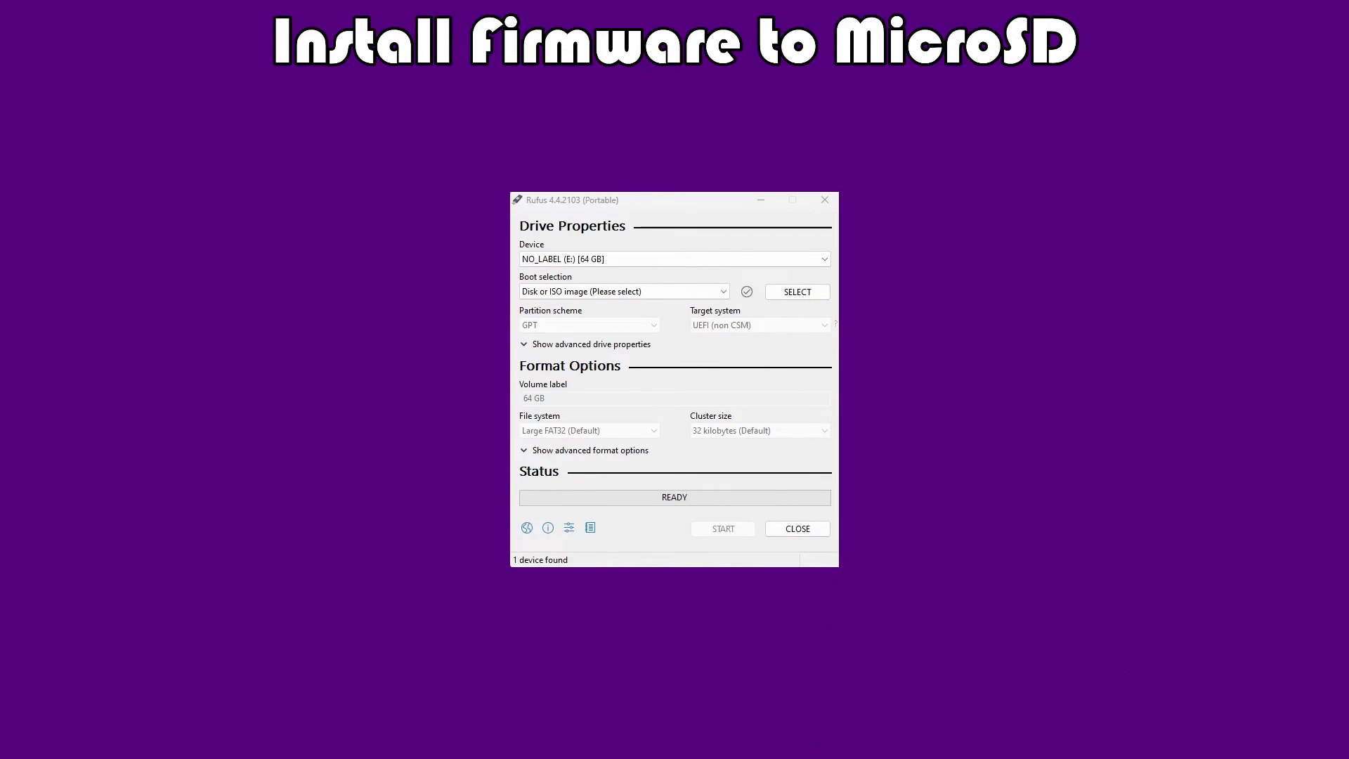
# - Load RG28XX-V1.0.3-EN64GB-240507.IMG and start writing it to the 64 GB card
pyautogui.click(796, 292)
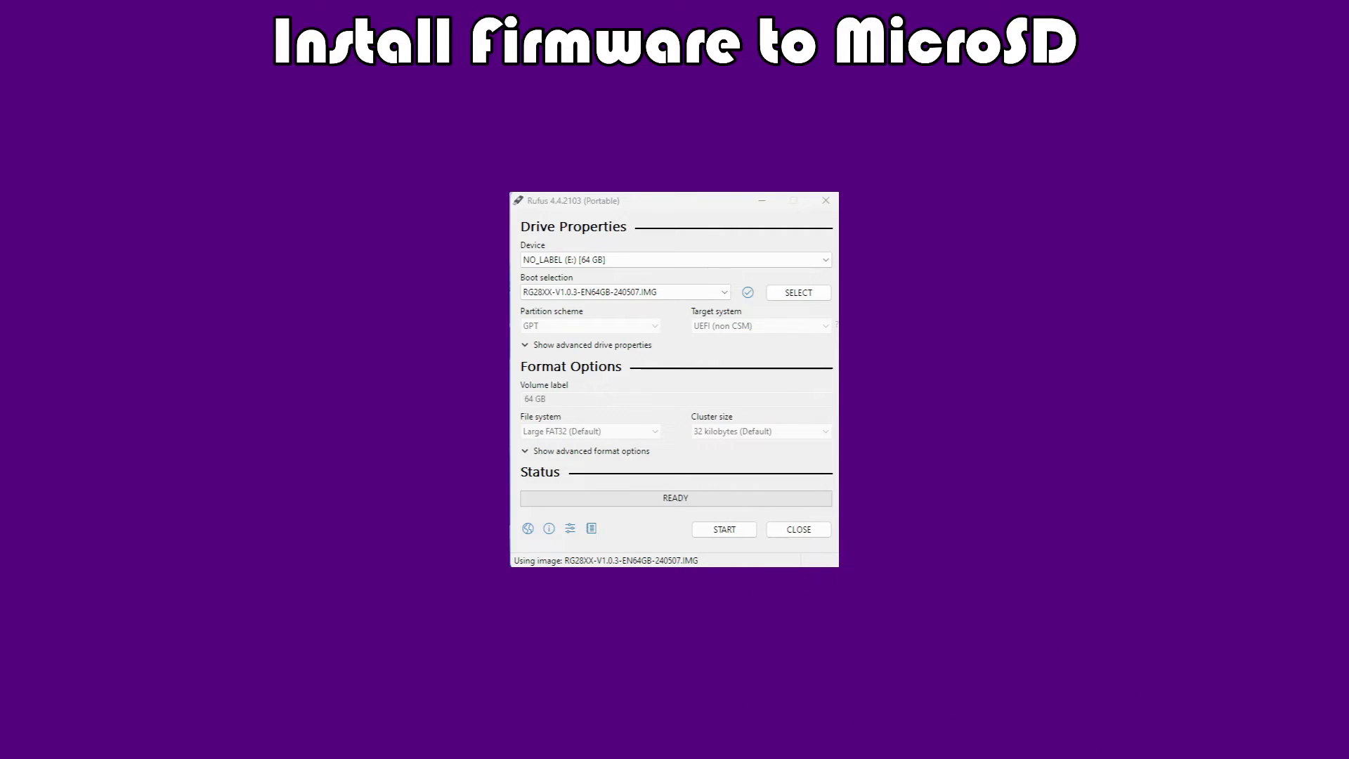
pyautogui.click(723, 529)
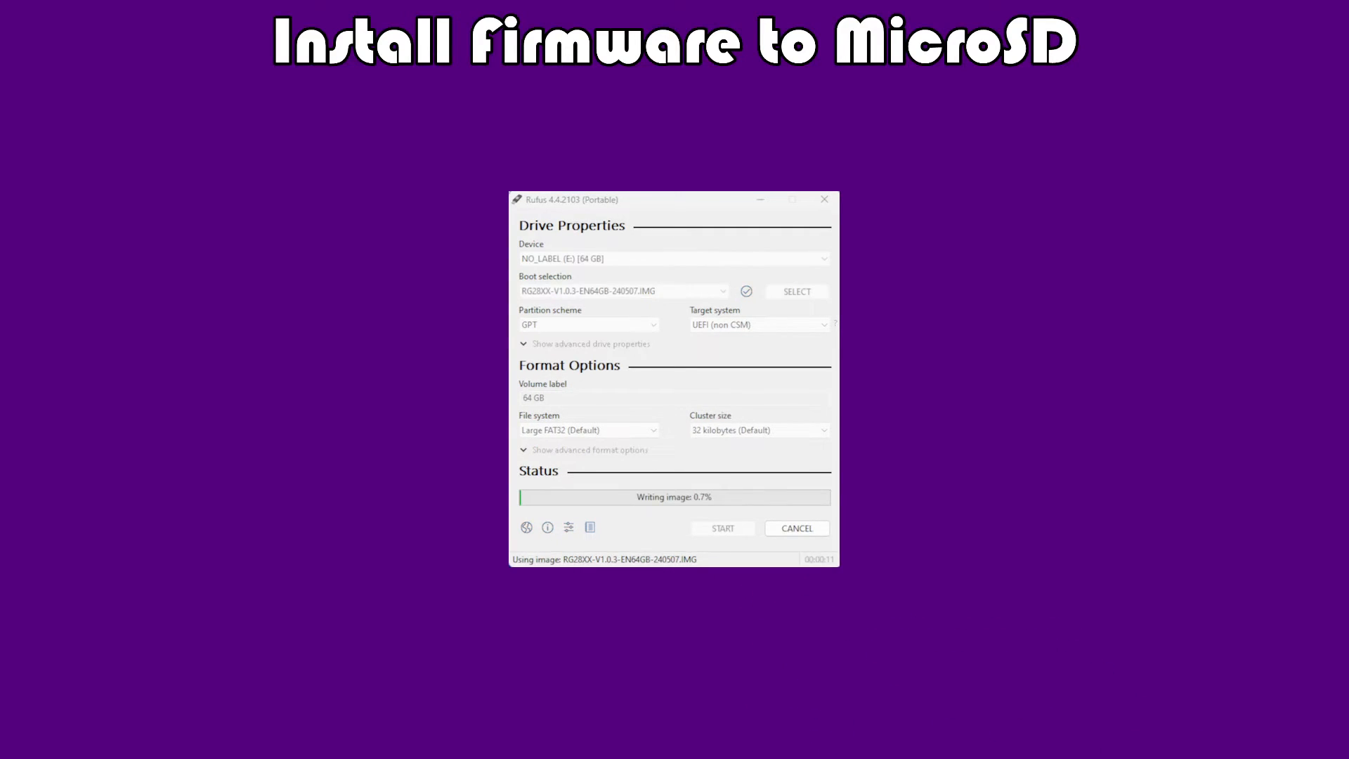